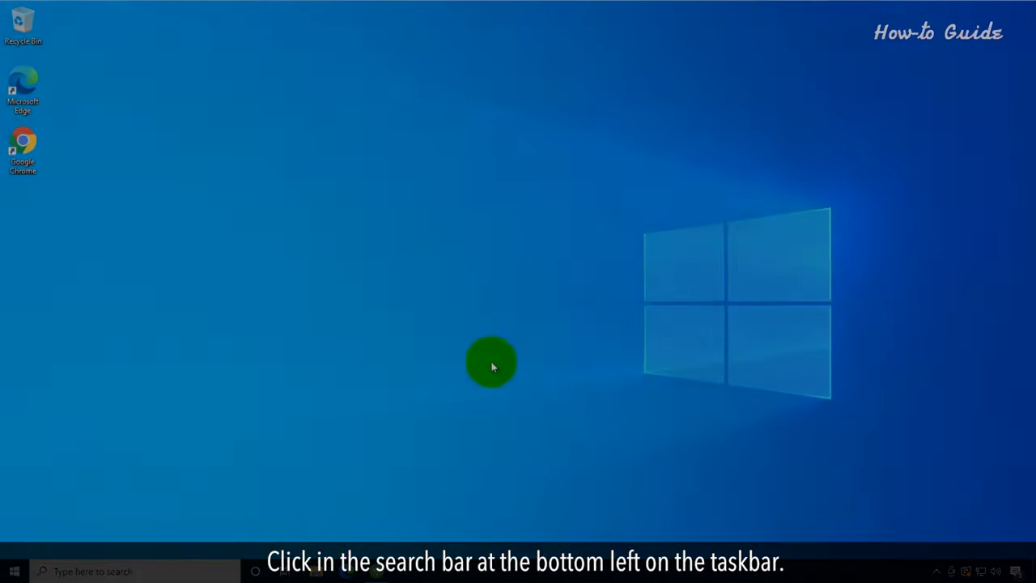
Search for 'firewall' from the taskbar and launch Windows Defender Firewall.
left_click(105, 570)
type("firewall")
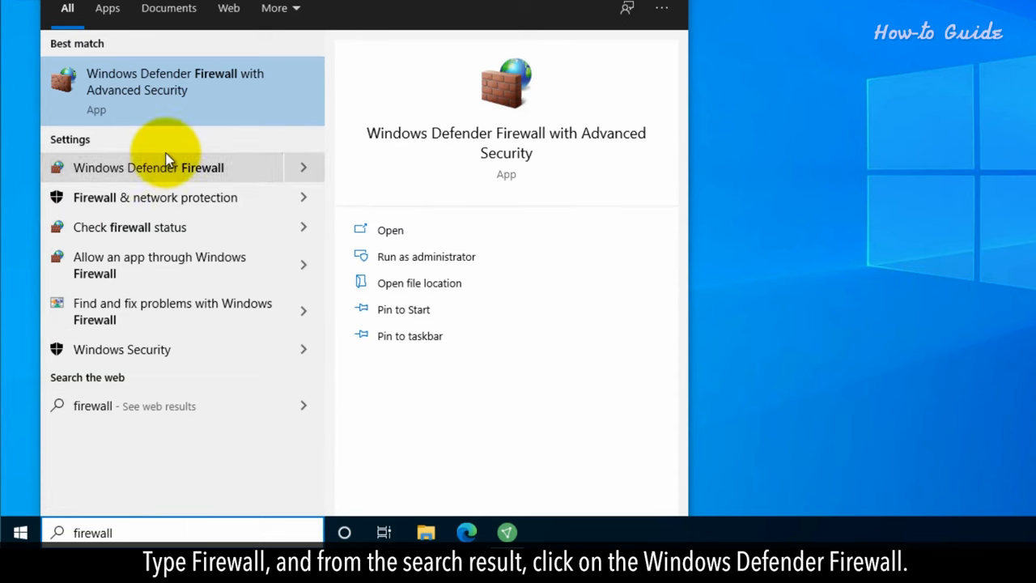
left_click(149, 167)
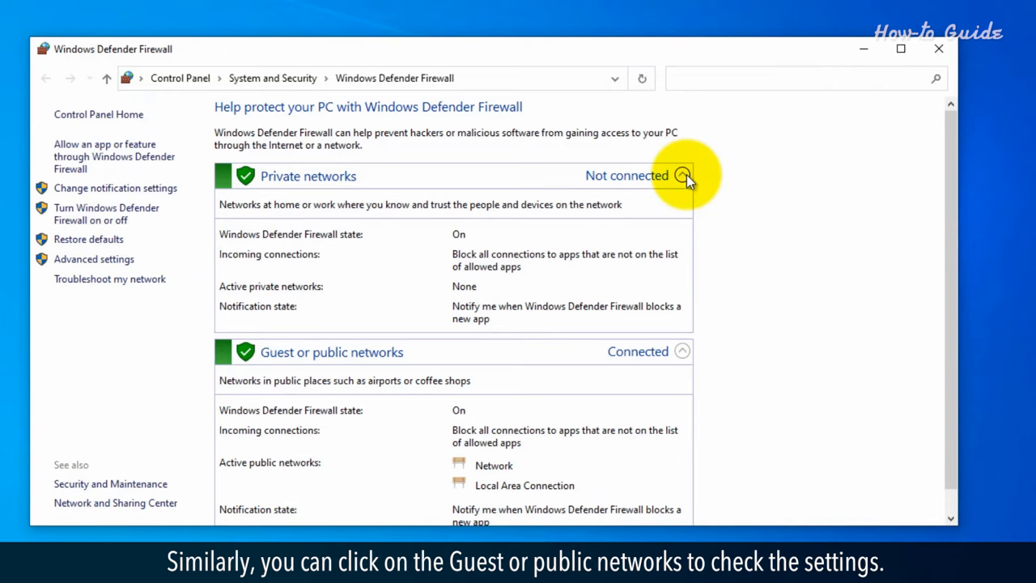
Collapse Private networks to see Guest or public networks, then go to Advanced settings.
left_click(681, 175)
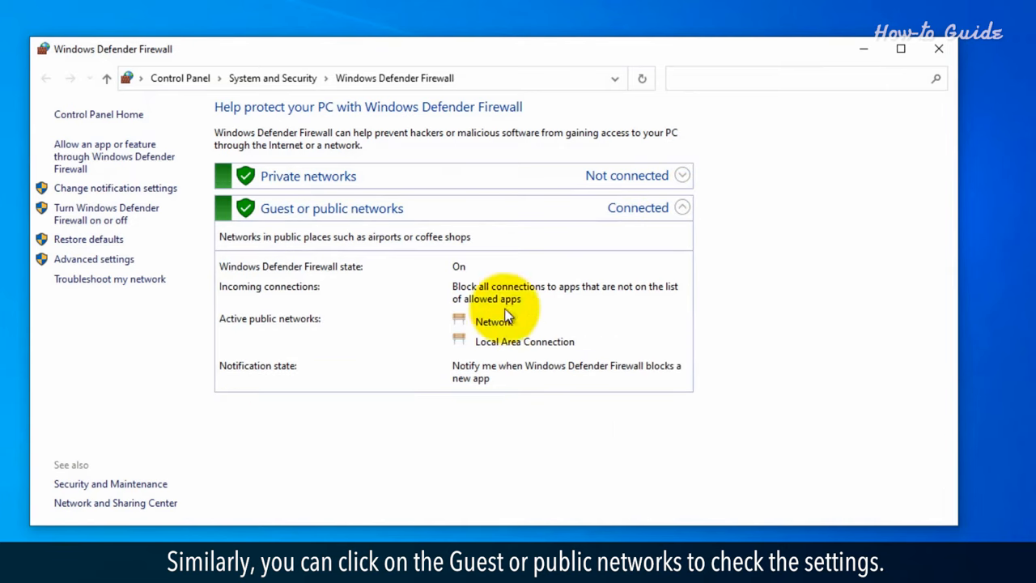
mouse_move(472, 340)
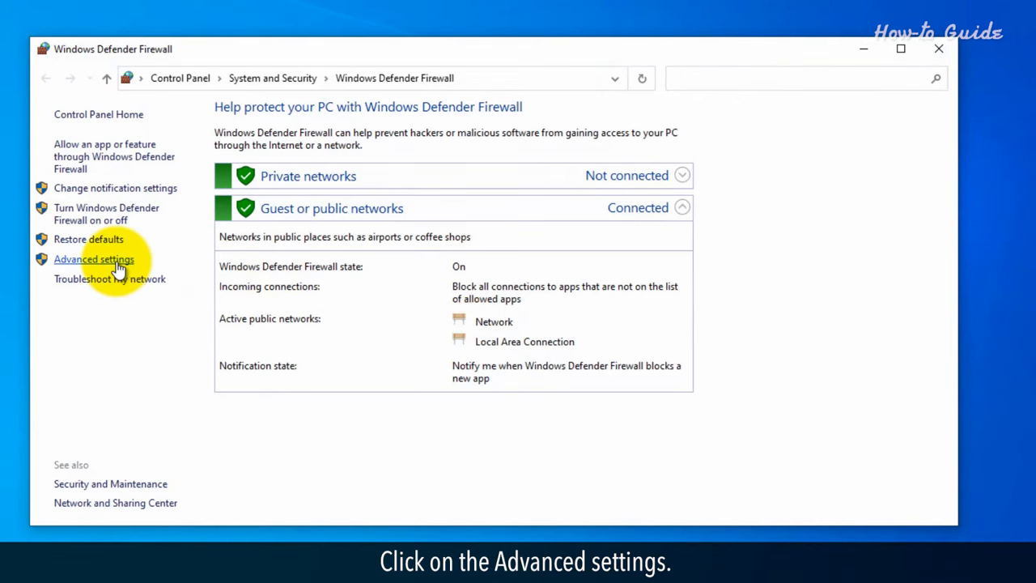
left_click(94, 259)
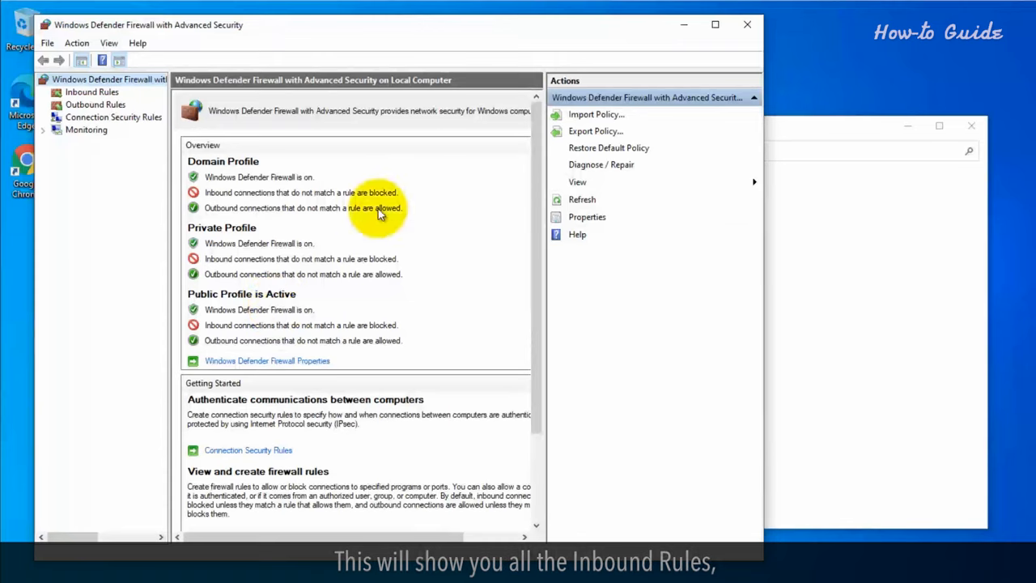
Display the Inbound Rules list, scroll through it, then switch to Outbound Rules.
left_click_drag(396, 24, 624, 32)
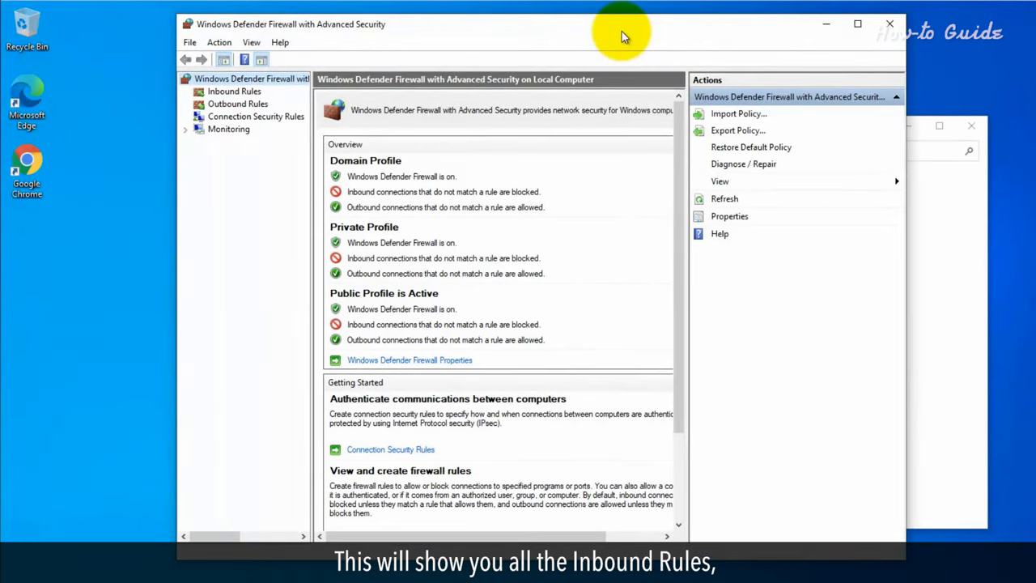
left_click(235, 90)
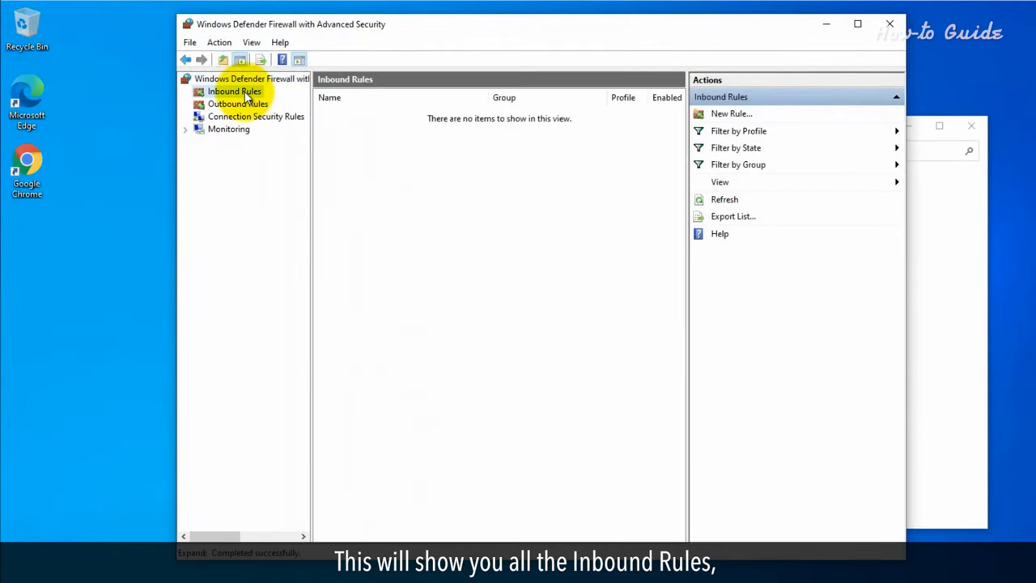
left_click(234, 91)
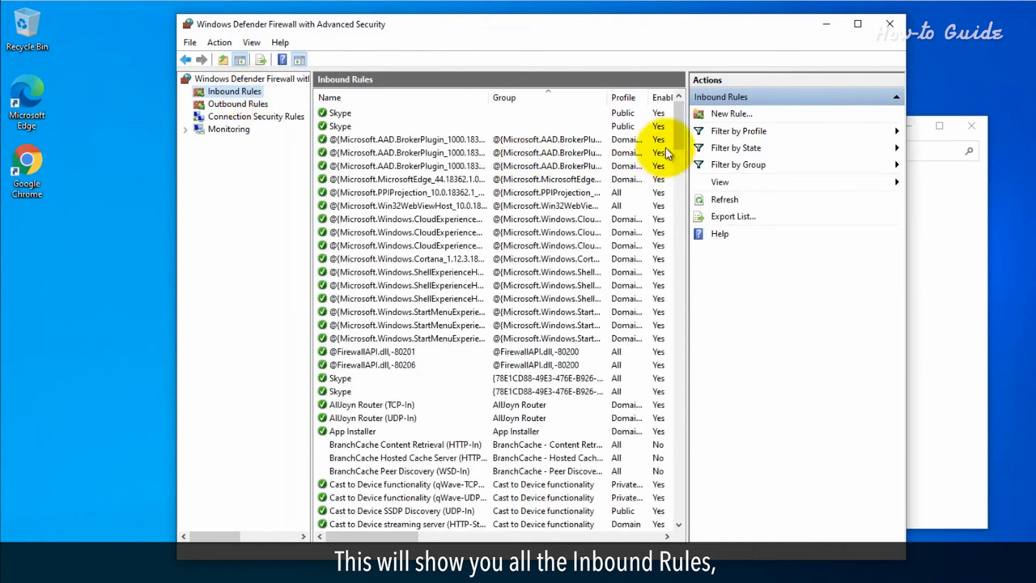
scroll("down", 3)
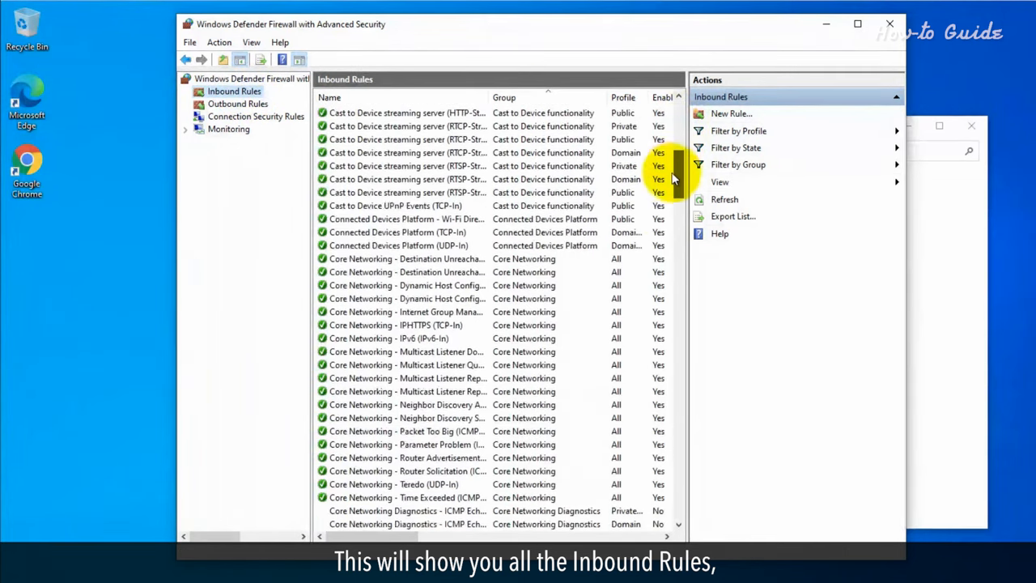
scroll("down", 3)
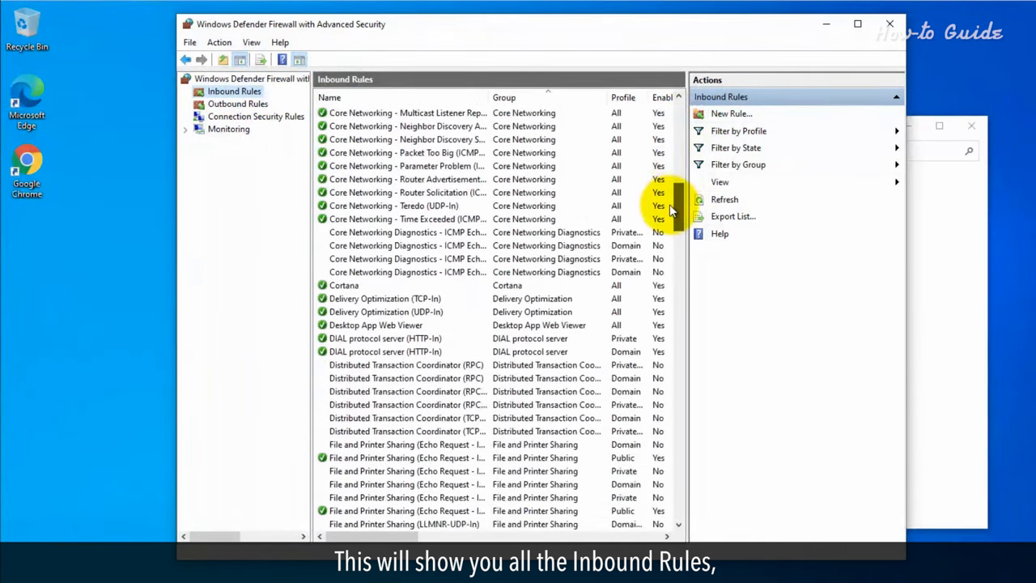
scroll("down", 3)
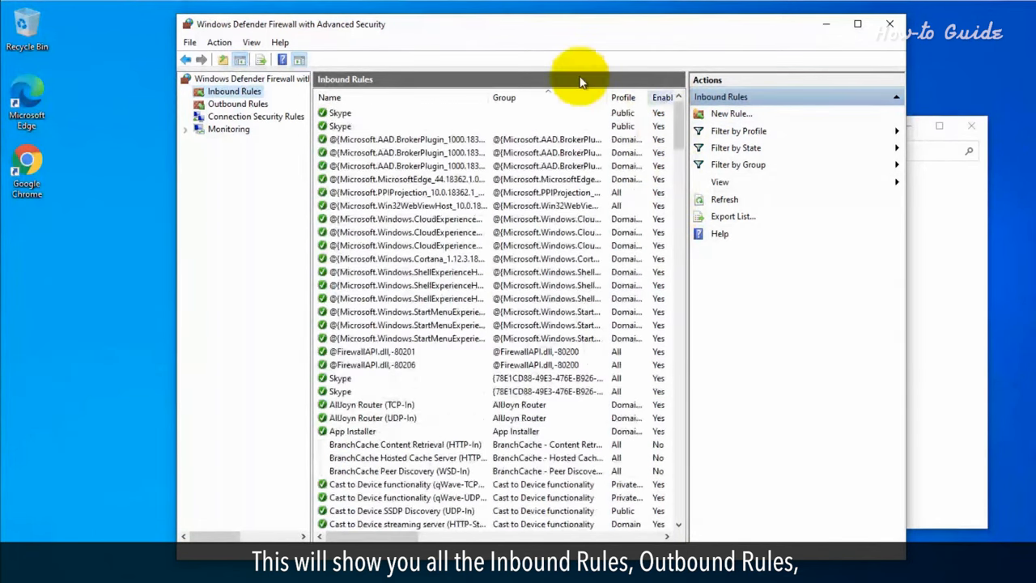
left_click(238, 103)
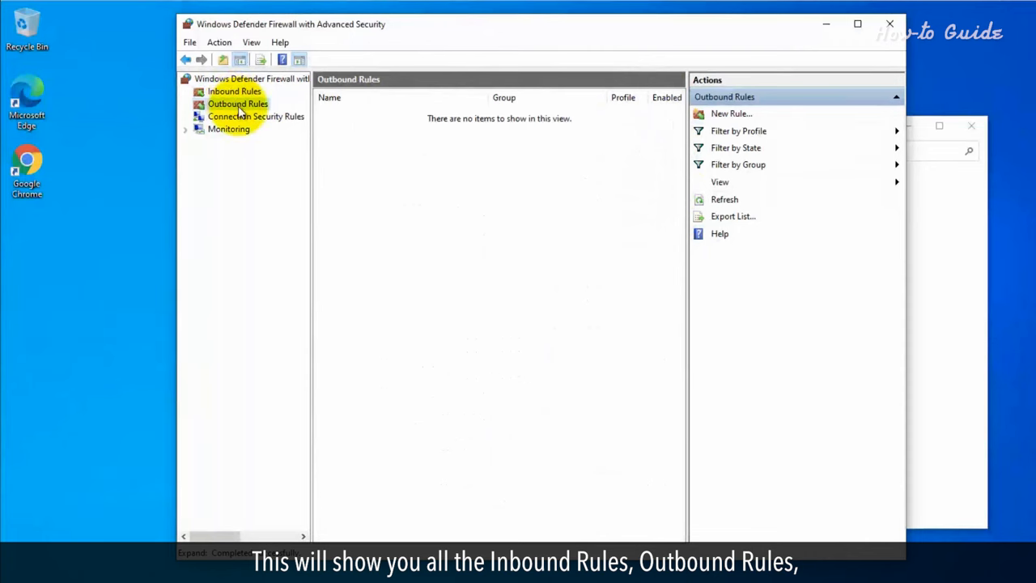
View Outbound Rules and the Monitoring overview, then close the advanced security console.
left_click(238, 104)
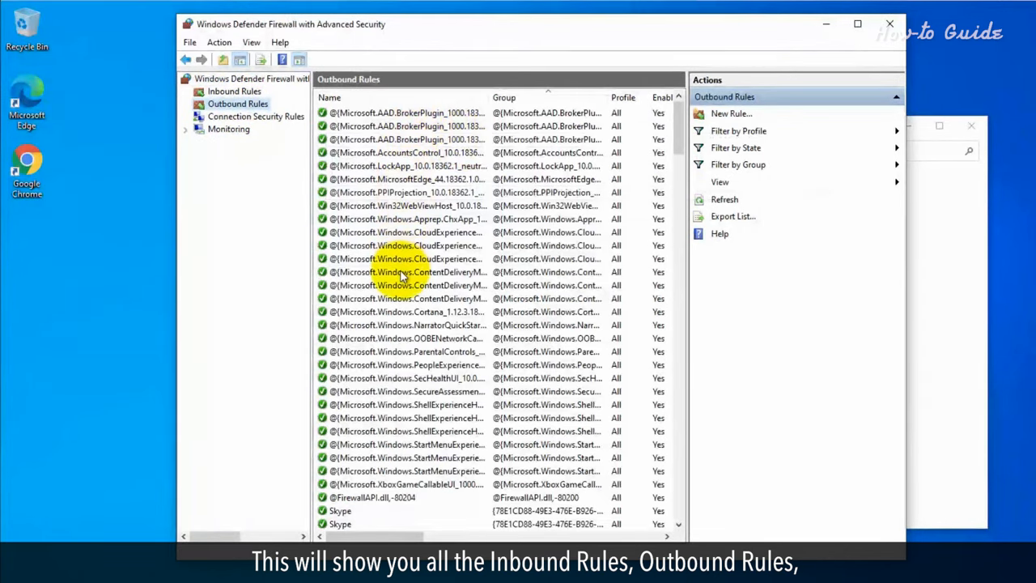
left_click(230, 130)
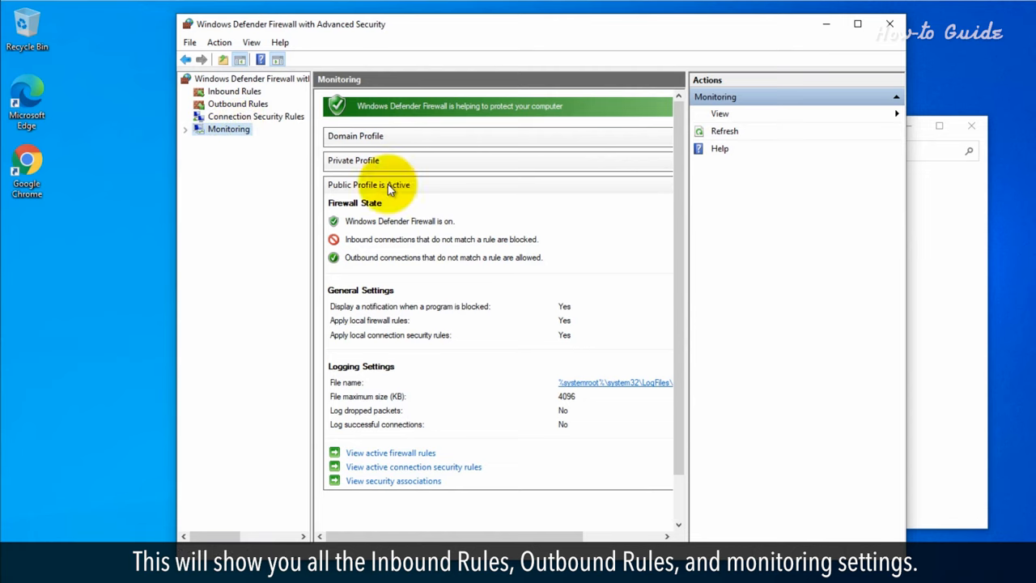
scroll("down", 3)
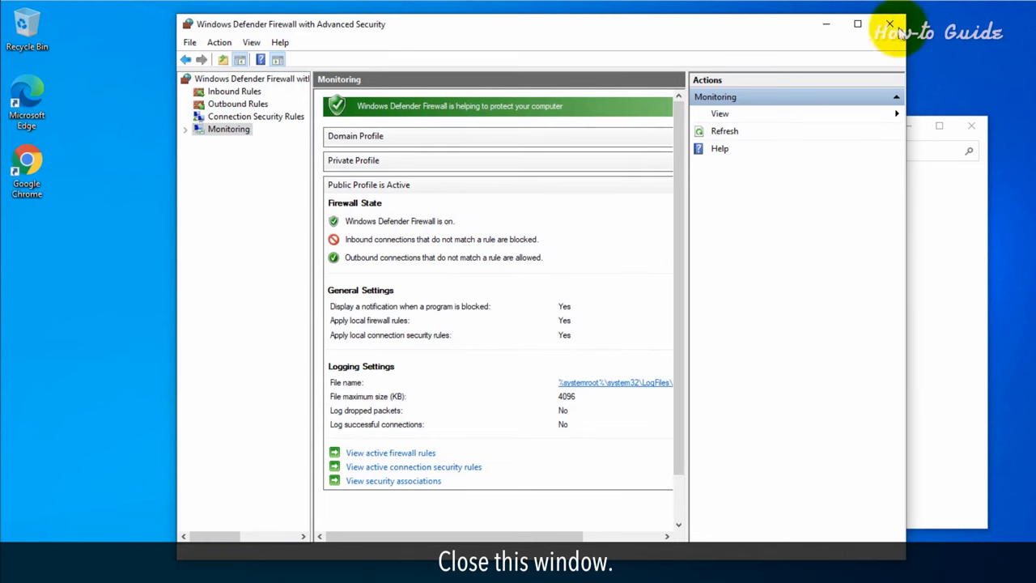
left_click(881, 26)
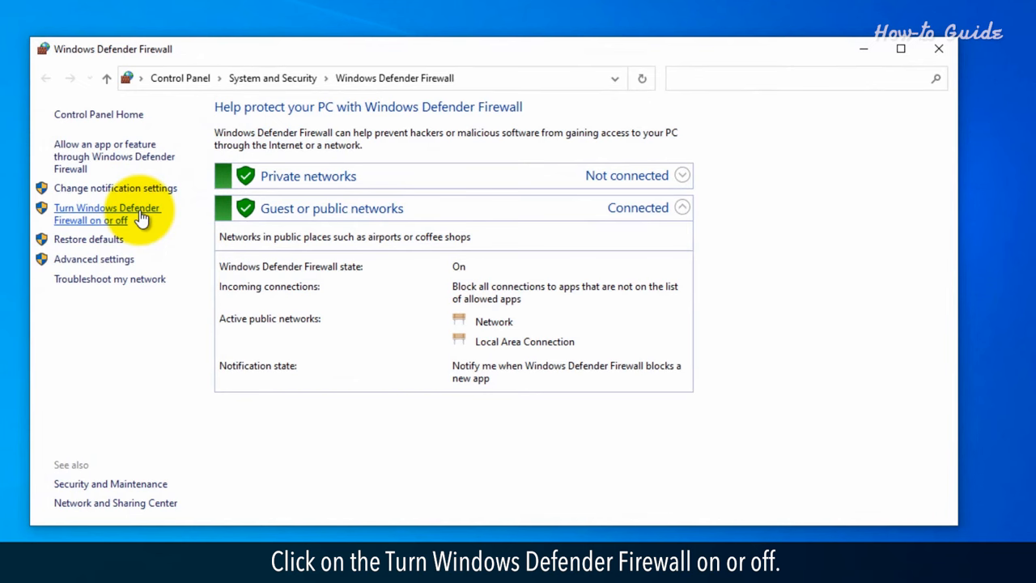
On the customize page, toggle private networks off then back on, keeping both network types on.
left_click(91, 214)
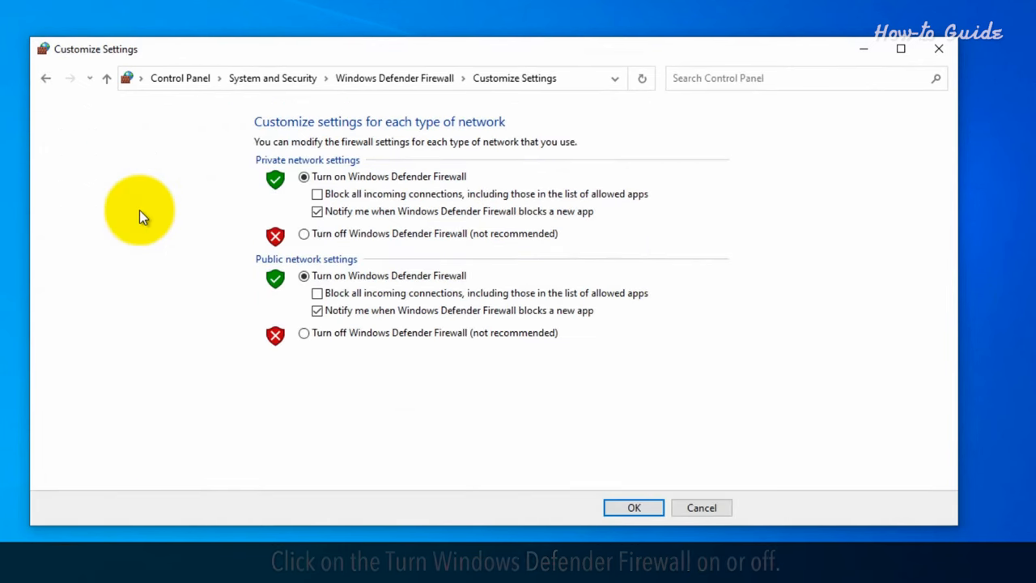
mouse_move(381, 186)
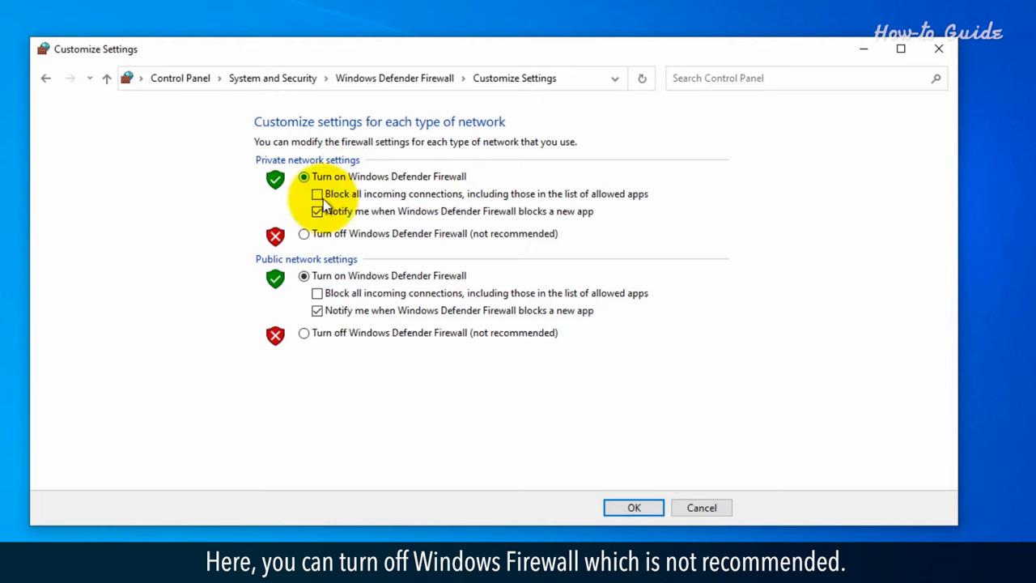
left_click(305, 233)
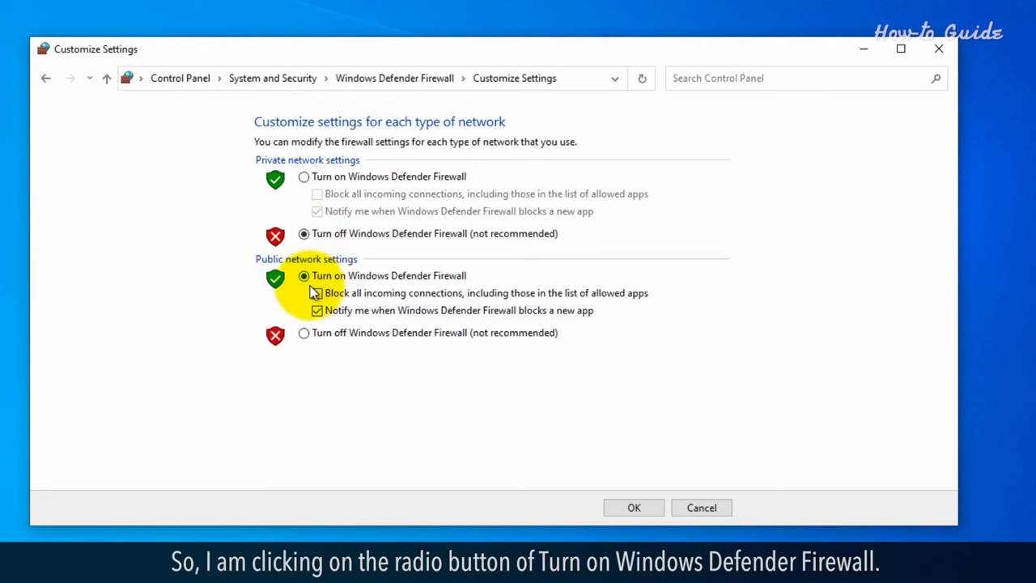
left_click(304, 176)
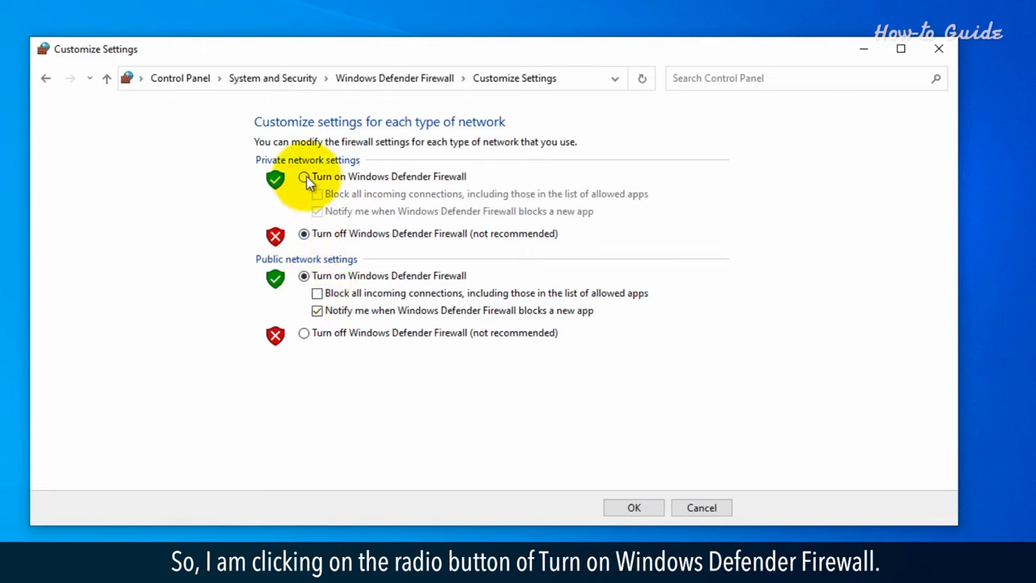
left_click(304, 176)
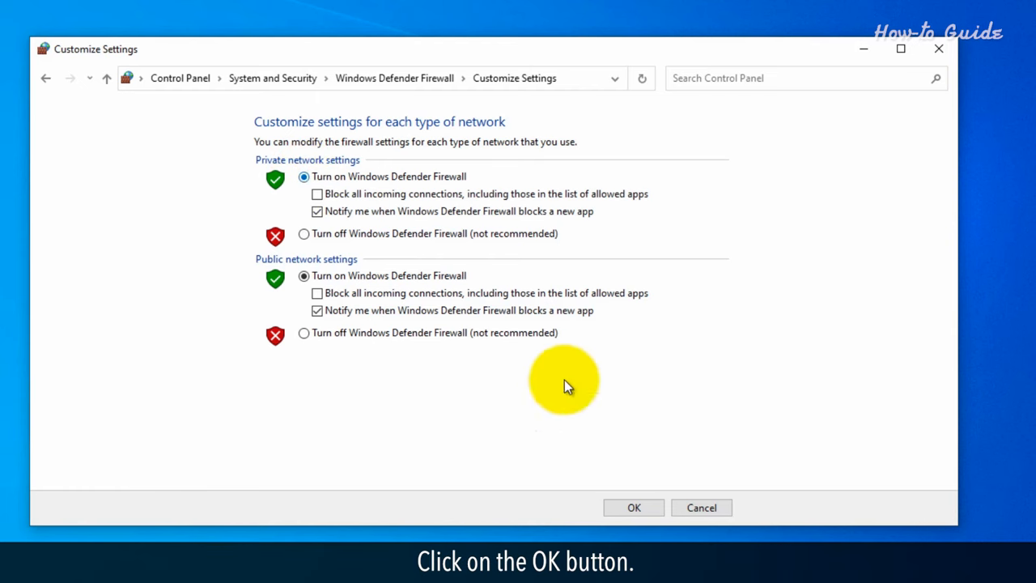
Confirm the on/off settings with OK and close the firewall window to the desktop.
left_click(633, 508)
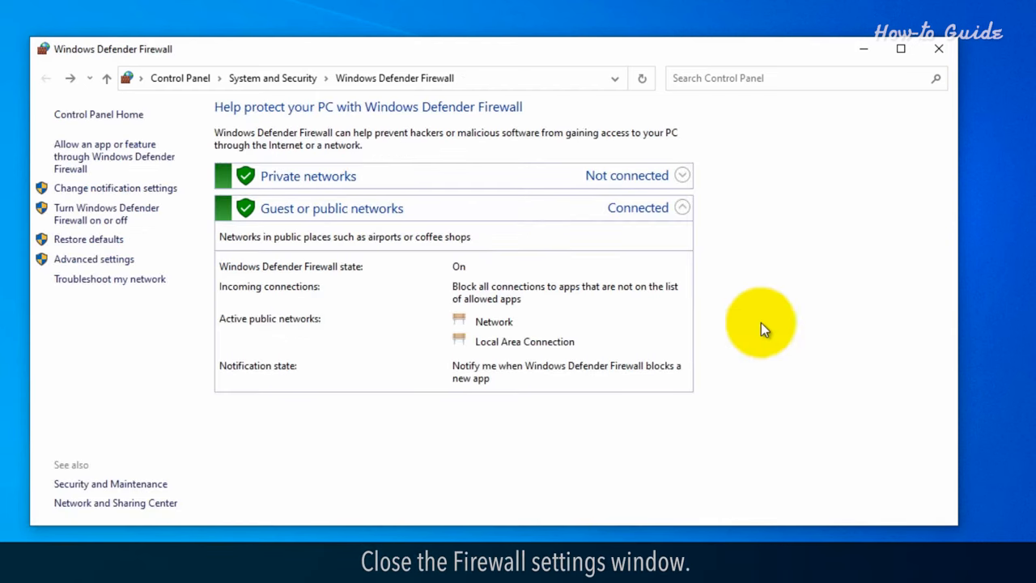
left_click(939, 50)
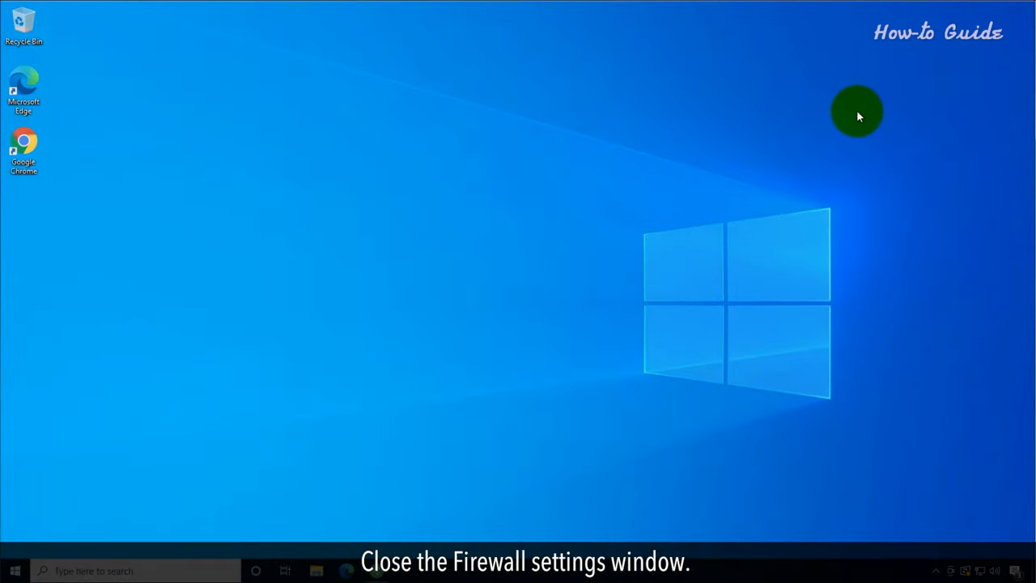